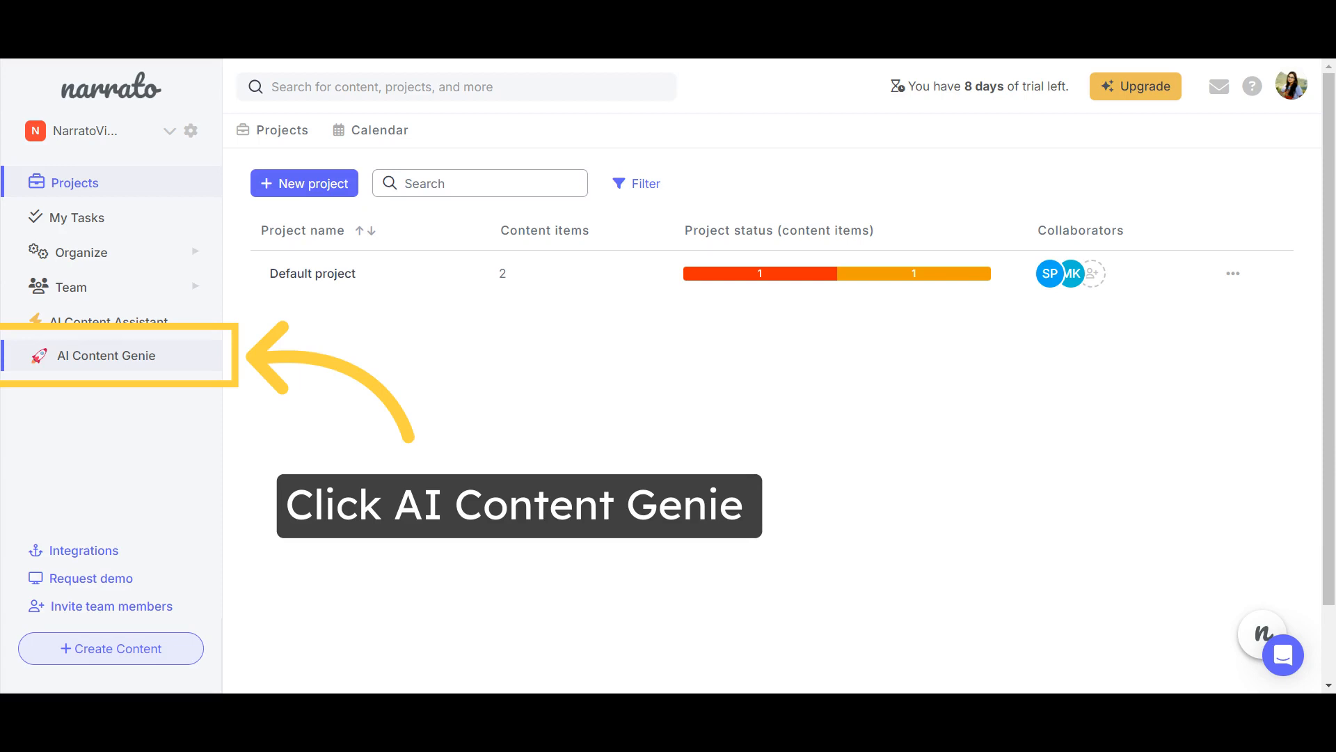
Create a Genie project for gardengenie.in with themes 'gardening, home garden, gardening tools, indoor plants'
{"action": "left_click", "coordinate": [106, 356]}
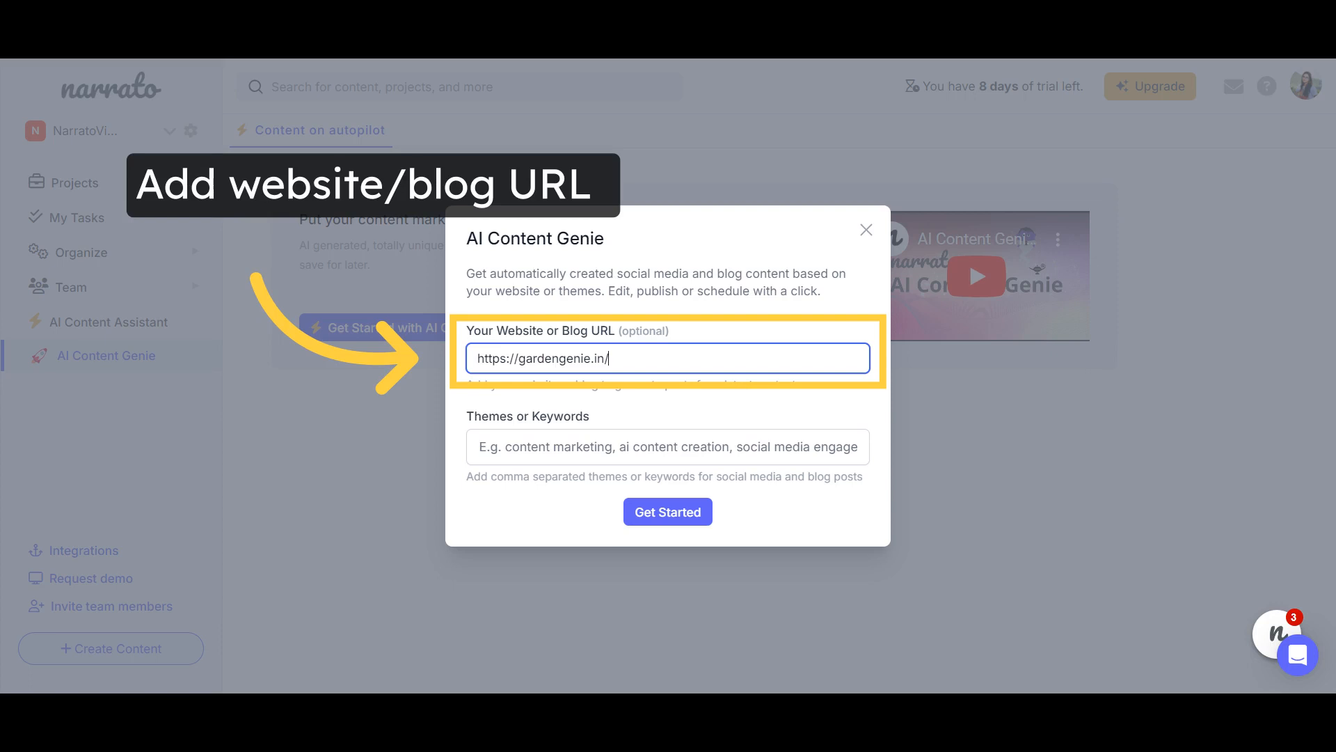
{"action": "type", "text": "gardening, home garden, gardening tools, indoor plants"}
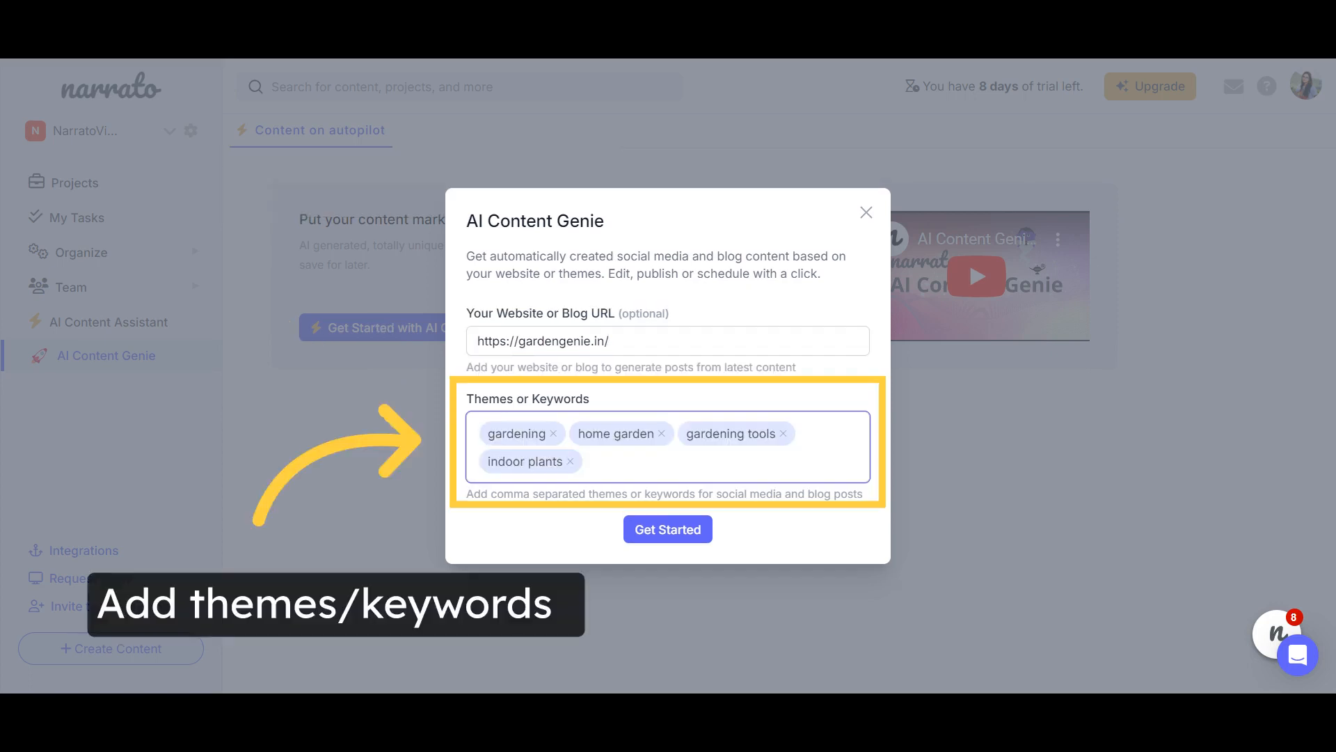
{"action": "left_click", "coordinate": [668, 529]}
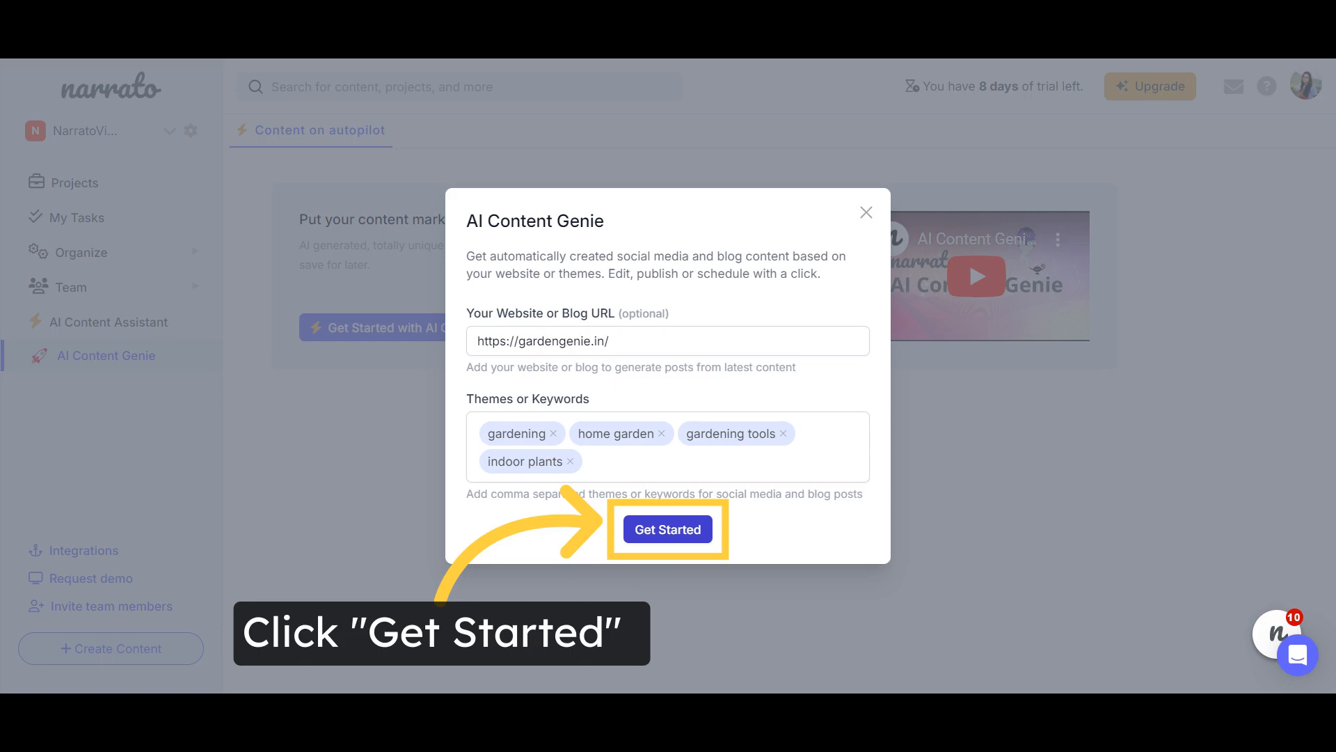
{"action": "left_click", "coordinate": [667, 529]}
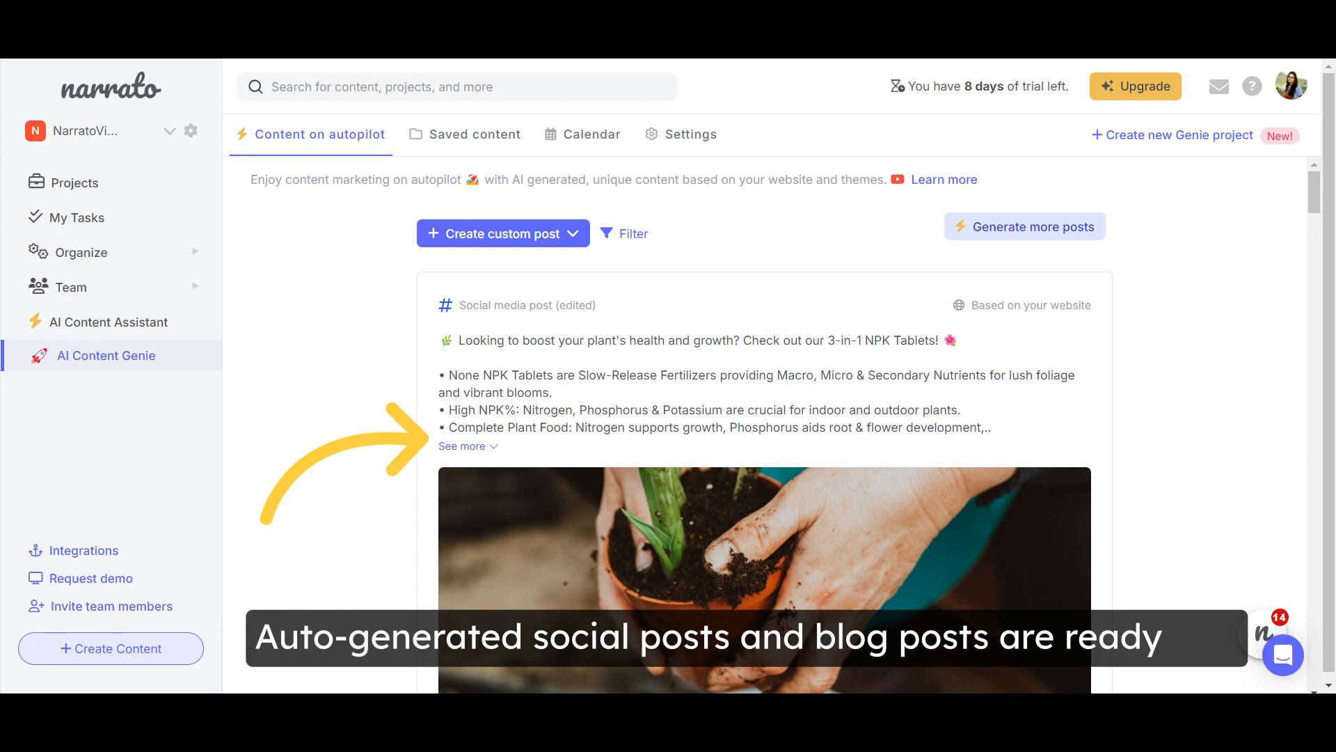
Browse the generated gardening posts, edit one, and generate a fresh batch of posts
{"action": "scroll", "scroll_direction": "down", "scroll_amount": 3}
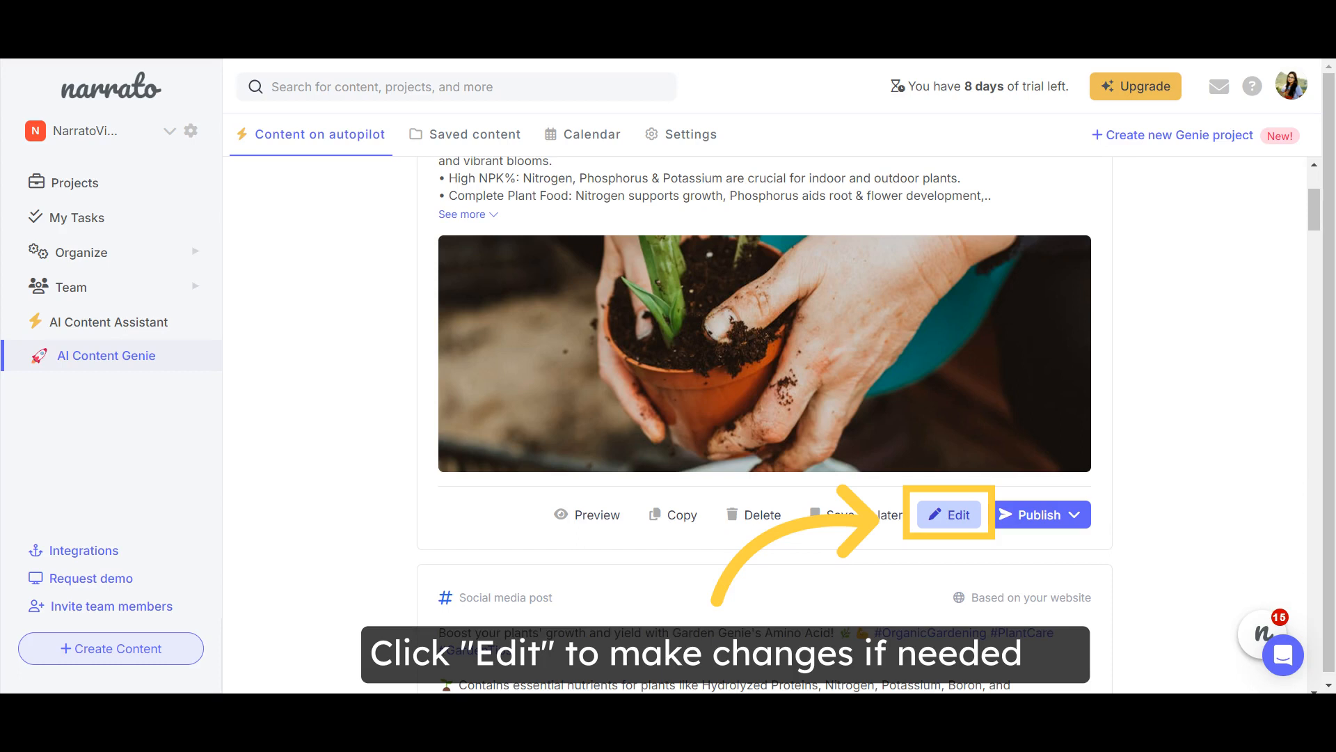
{"action": "left_click", "coordinate": [949, 515]}
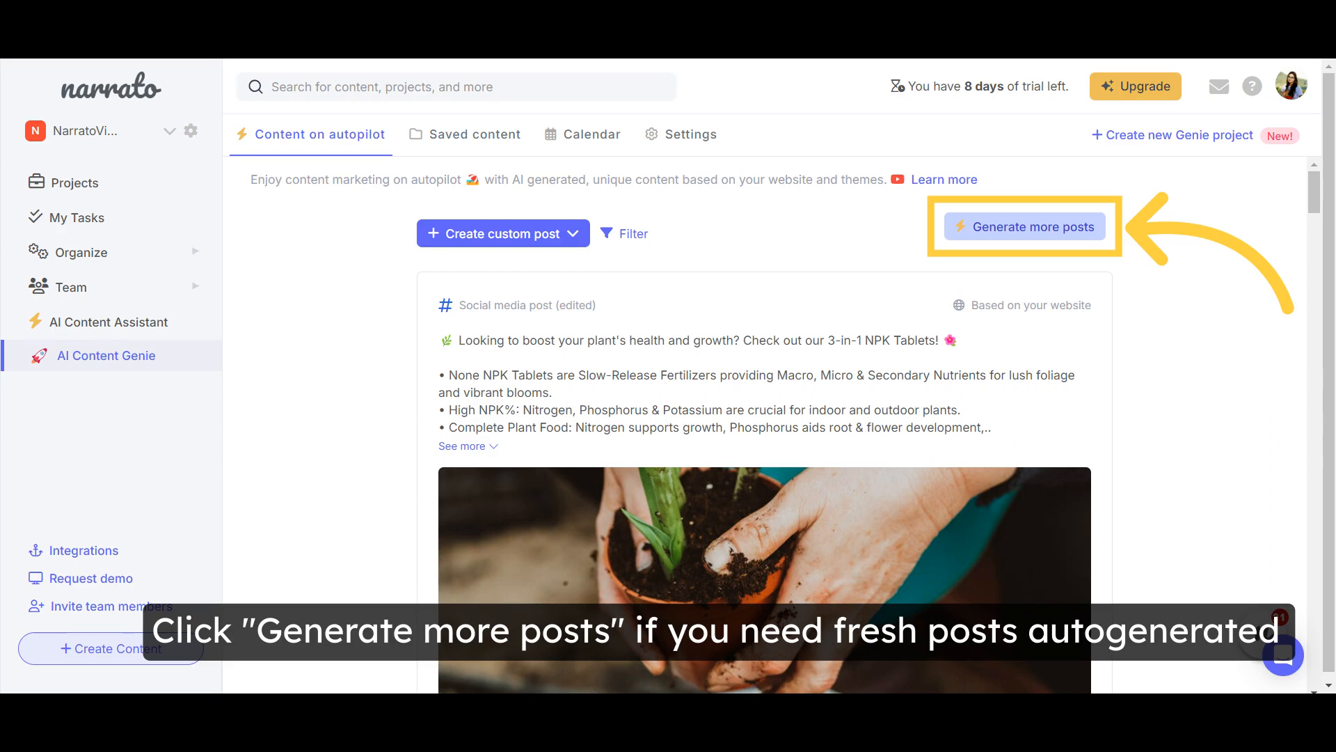
{"action": "left_click", "coordinate": [1025, 226]}
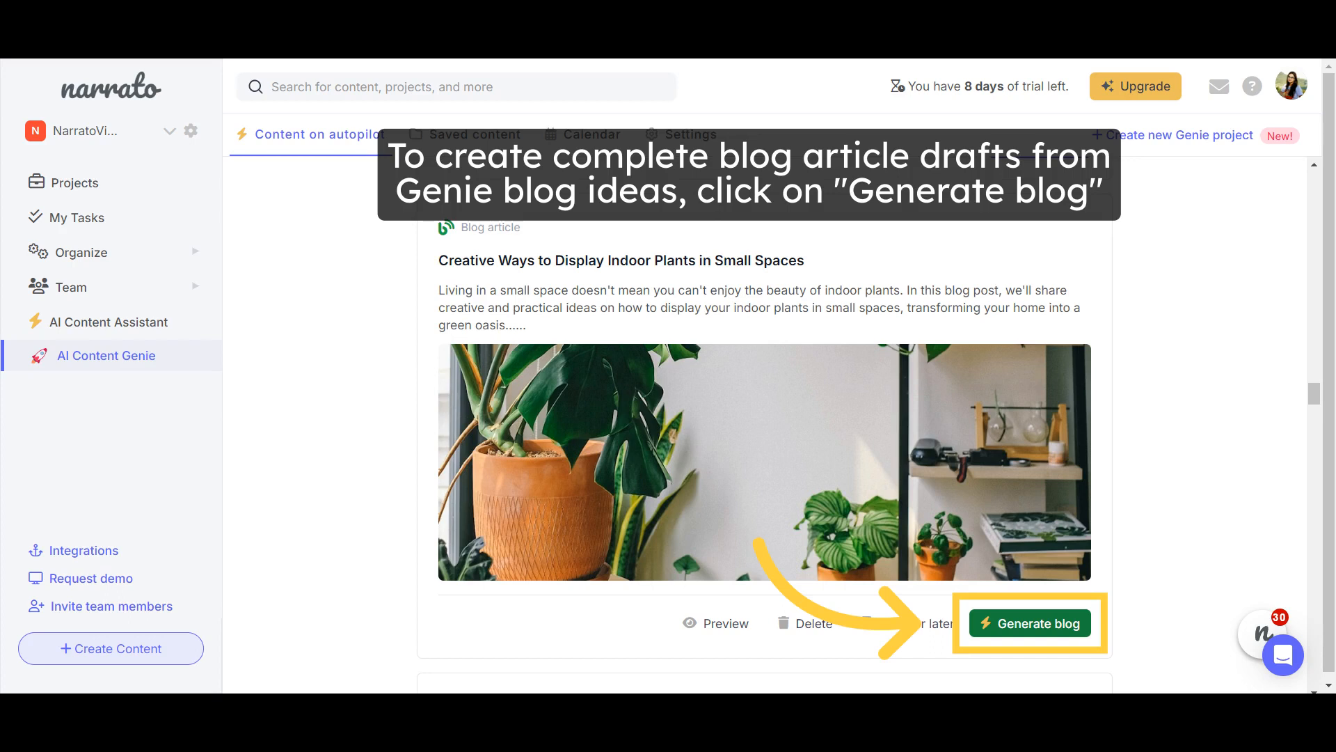
Generate a blog brief, outline and article from the 'Creative Ways to Display Indoor Plants' idea
{"action": "left_click", "coordinate": [1030, 622]}
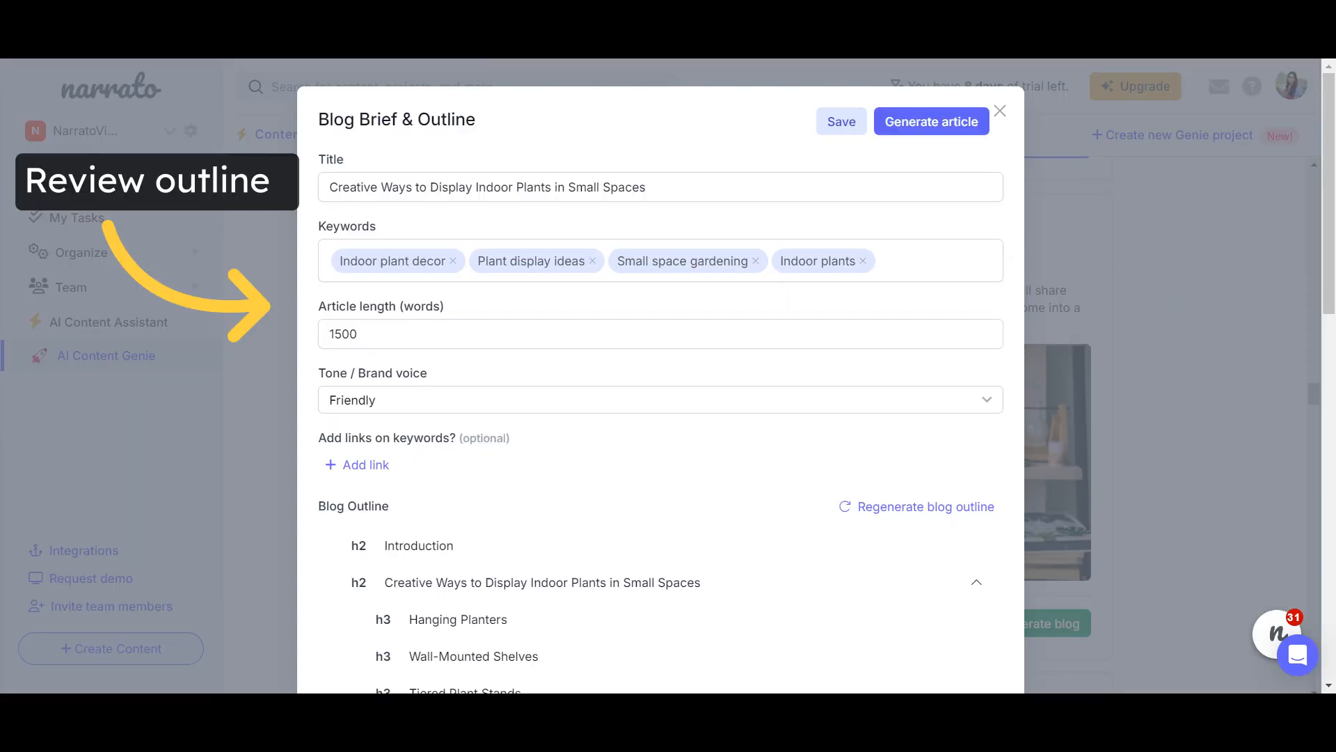
{"action": "scroll", "scroll_direction": "down", "scroll_amount": 3}
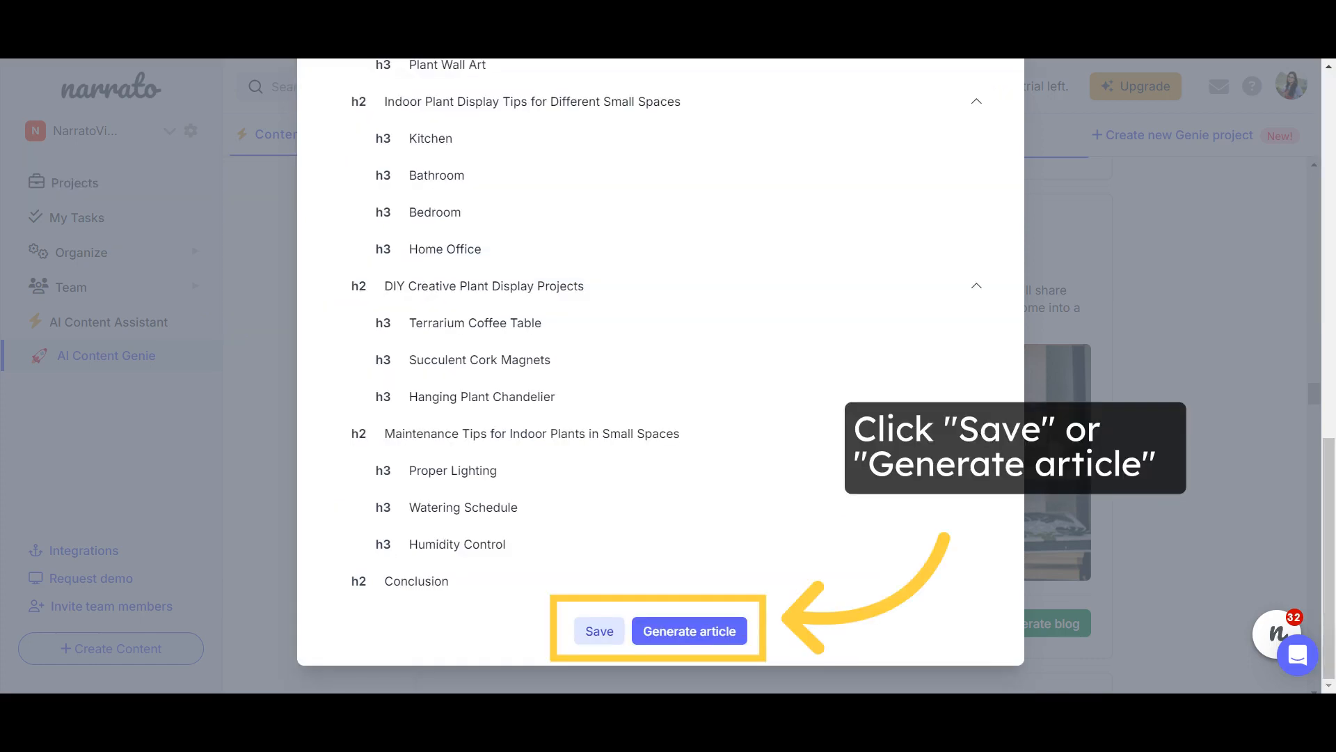
{"action": "left_click", "coordinate": [688, 631]}
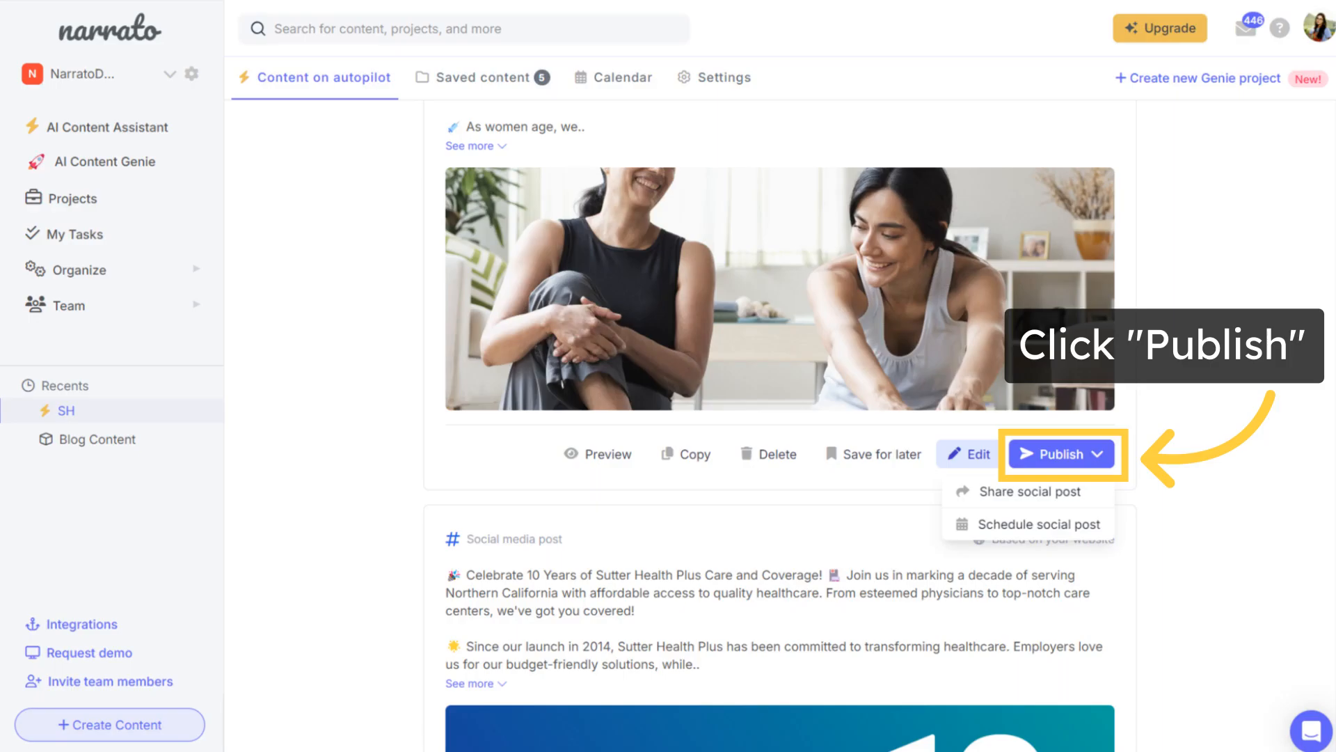
Reveal the share-now or schedule publish choices for a social post, then view Saved content
{"action": "left_click", "coordinate": [1061, 454]}
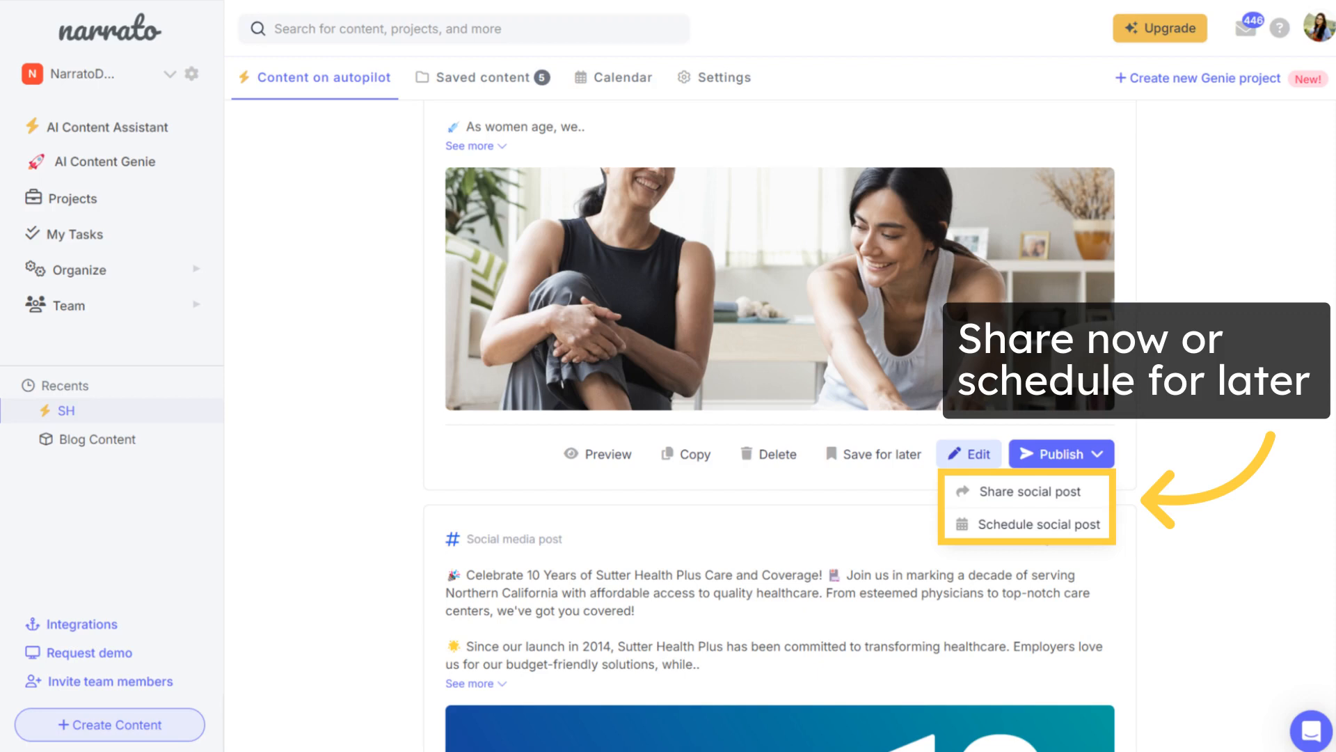
{"action": "left_click", "coordinate": [1039, 523]}
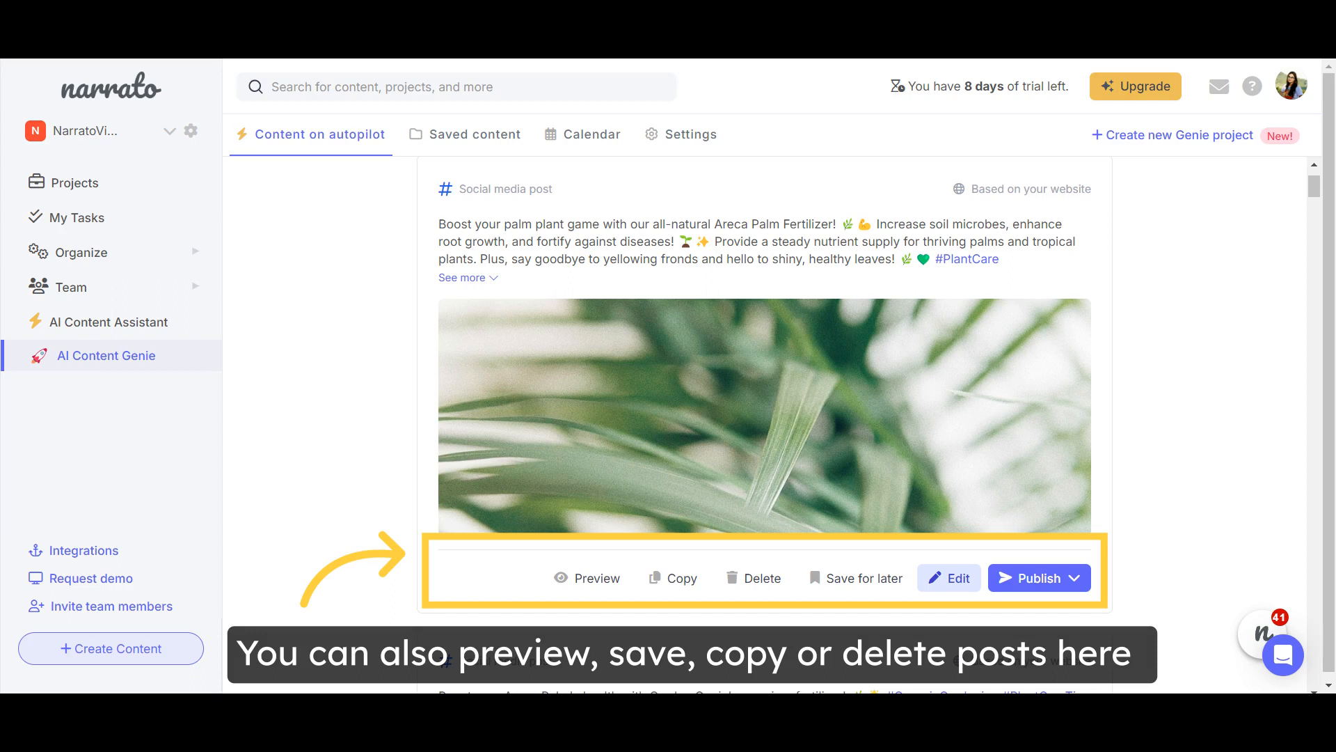
{"action": "left_click", "coordinate": [475, 133]}
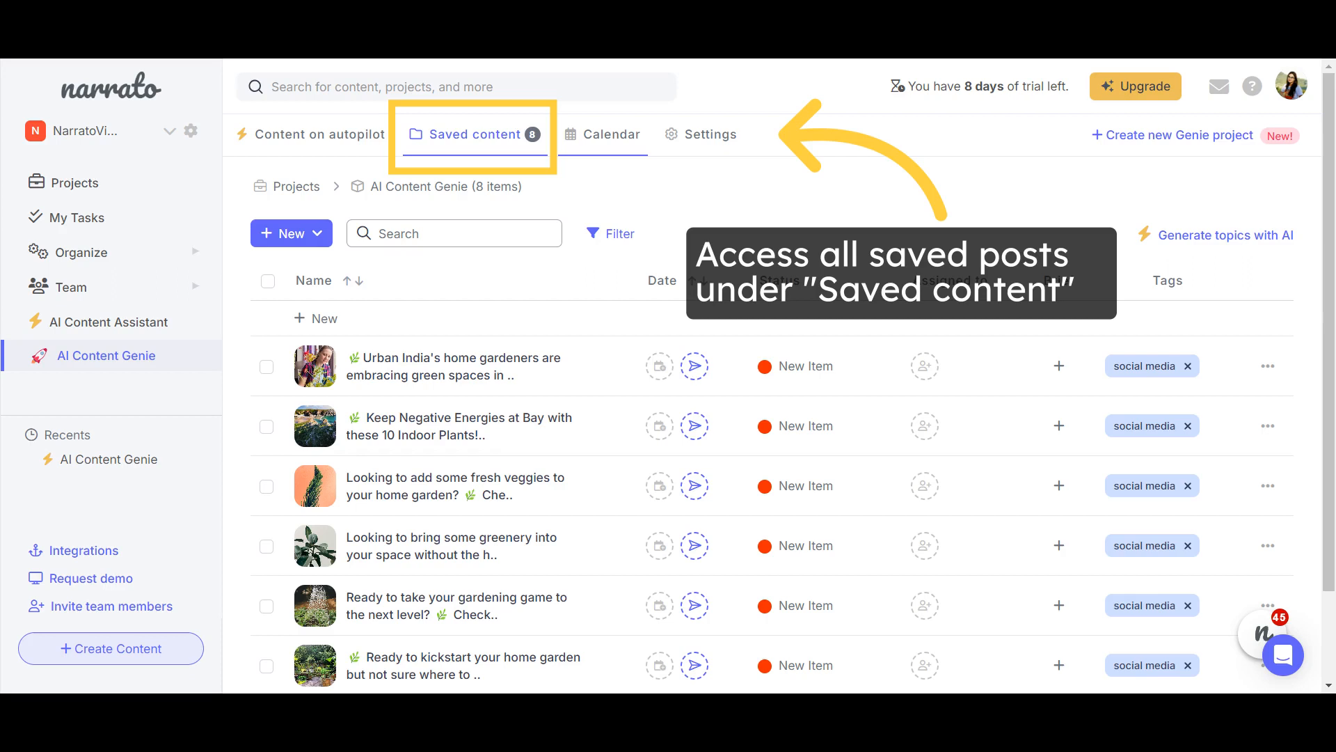
View the Calendar of scheduled posts, then the SH project's saved content
{"action": "left_click", "coordinate": [612, 135]}
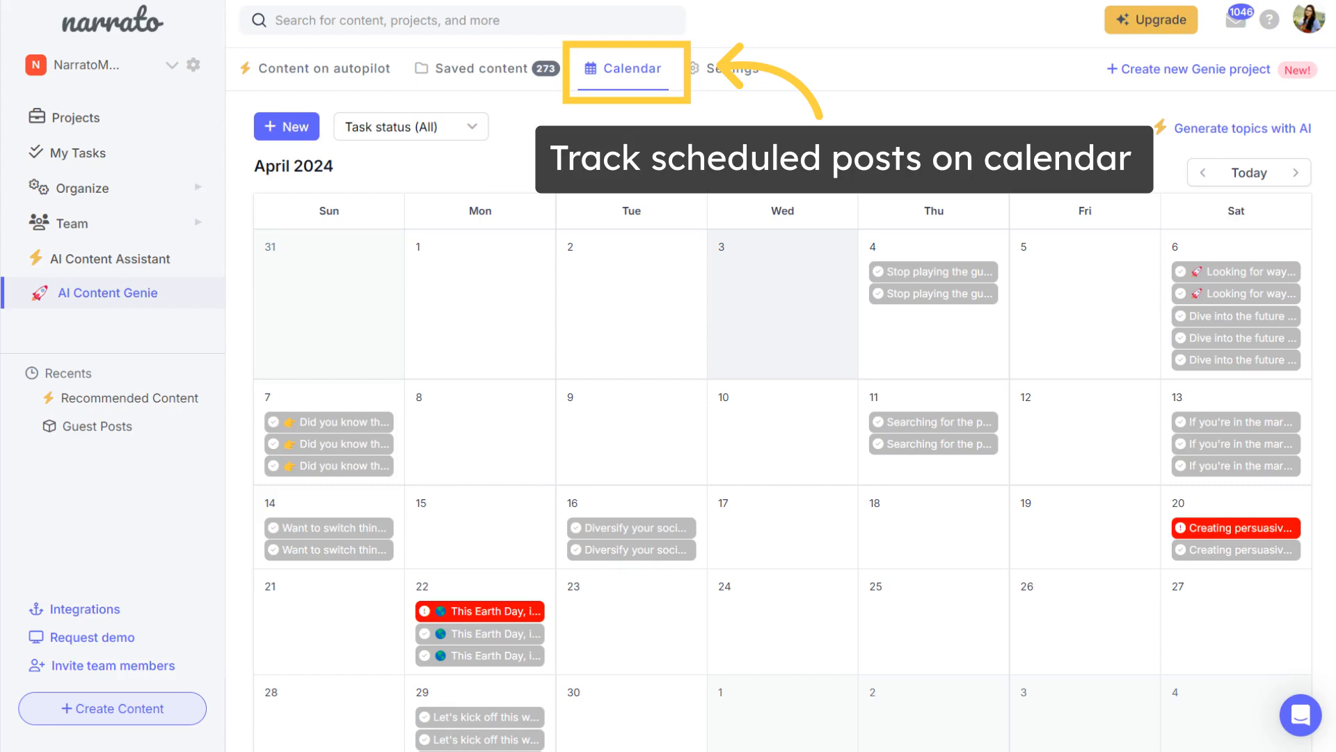
{"action": "left_click", "coordinate": [476, 75]}
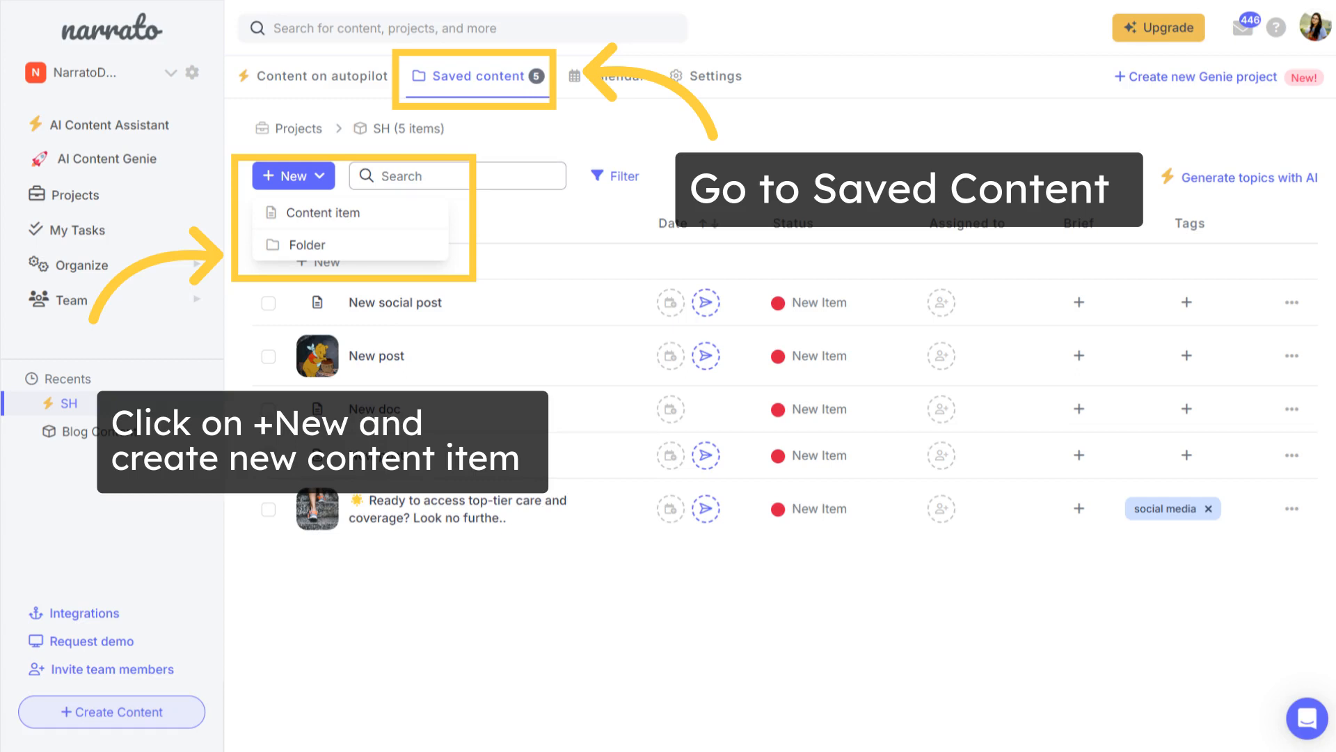
Add a new saved social post and generate LinkedIn text on AI for eCommerce agencies
{"action": "left_click", "coordinate": [324, 211]}
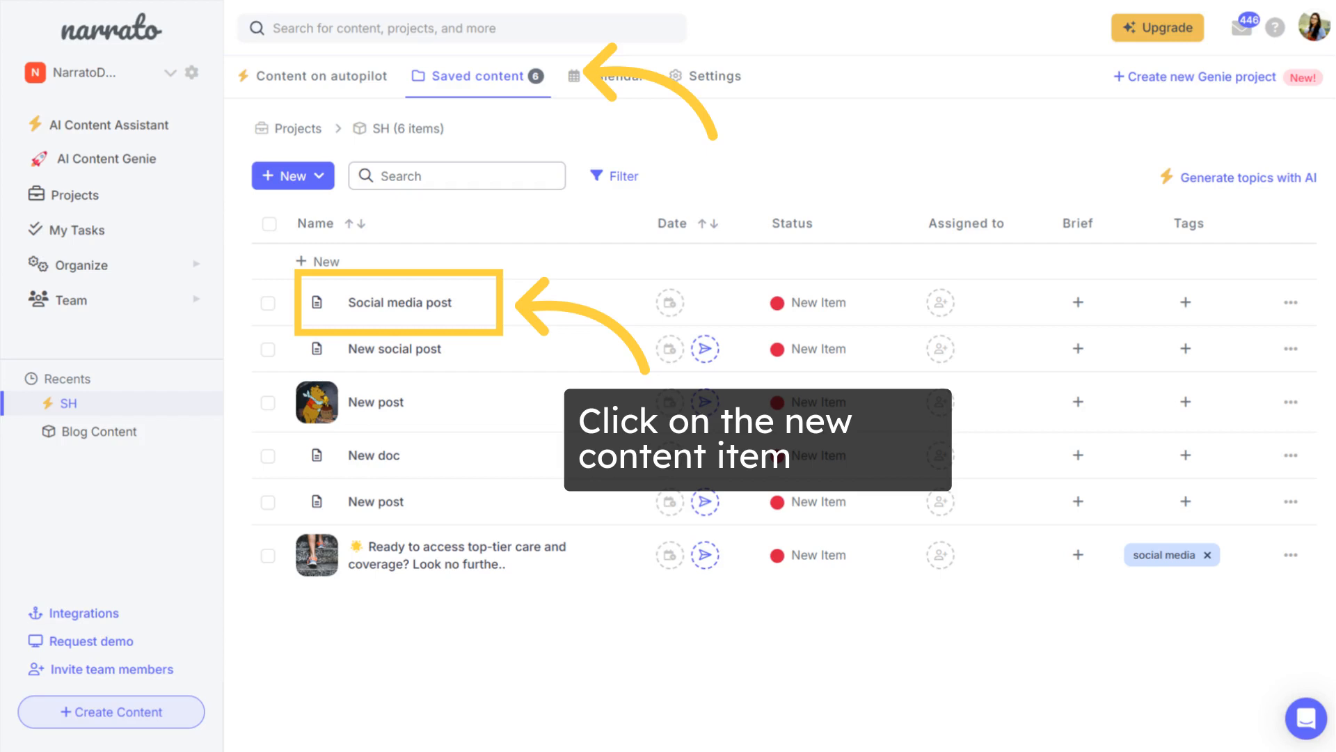
{"action": "left_click", "coordinate": [392, 302]}
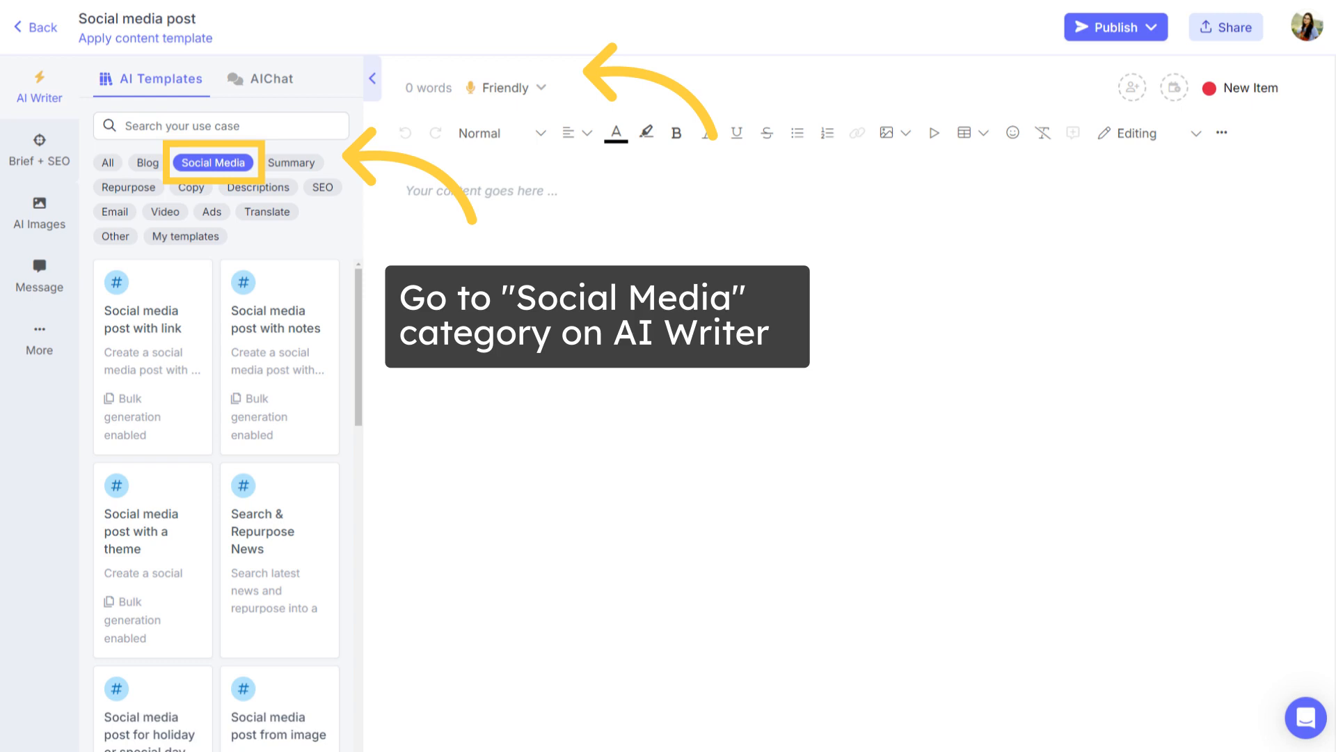
{"action": "left_click", "coordinate": [152, 318]}
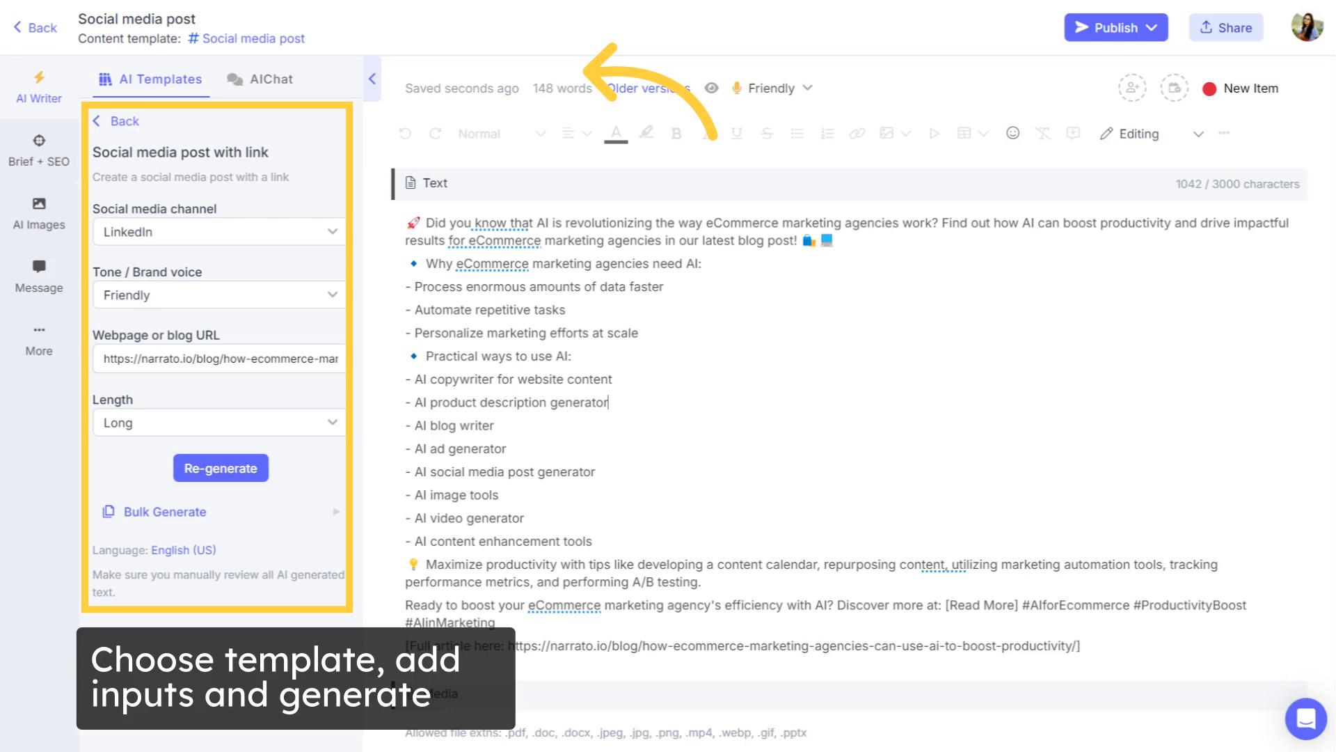
{"action": "left_click", "coordinate": [39, 214]}
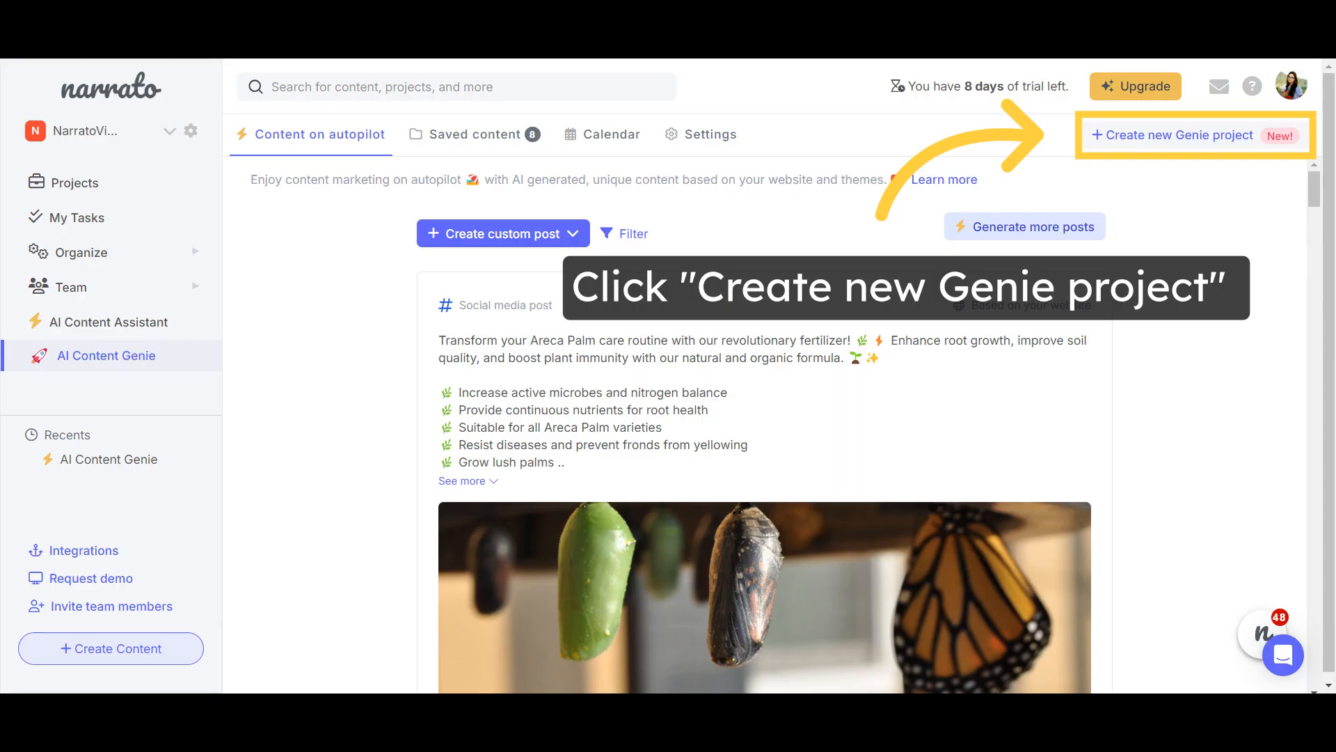
Create the Dean Landscaping Genie project for deanslandscaping.net, then list all Genie projects
{"action": "left_click", "coordinate": [1180, 135]}
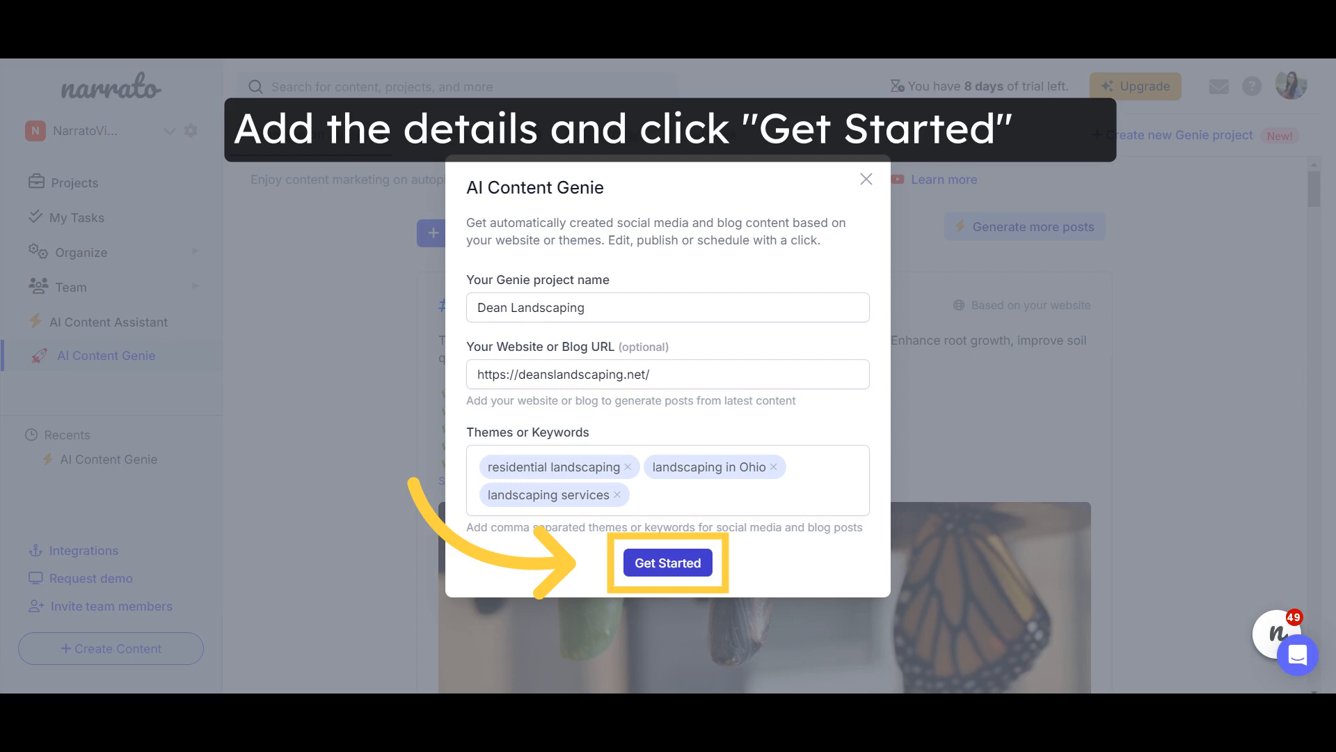
{"action": "left_click", "coordinate": [667, 562]}
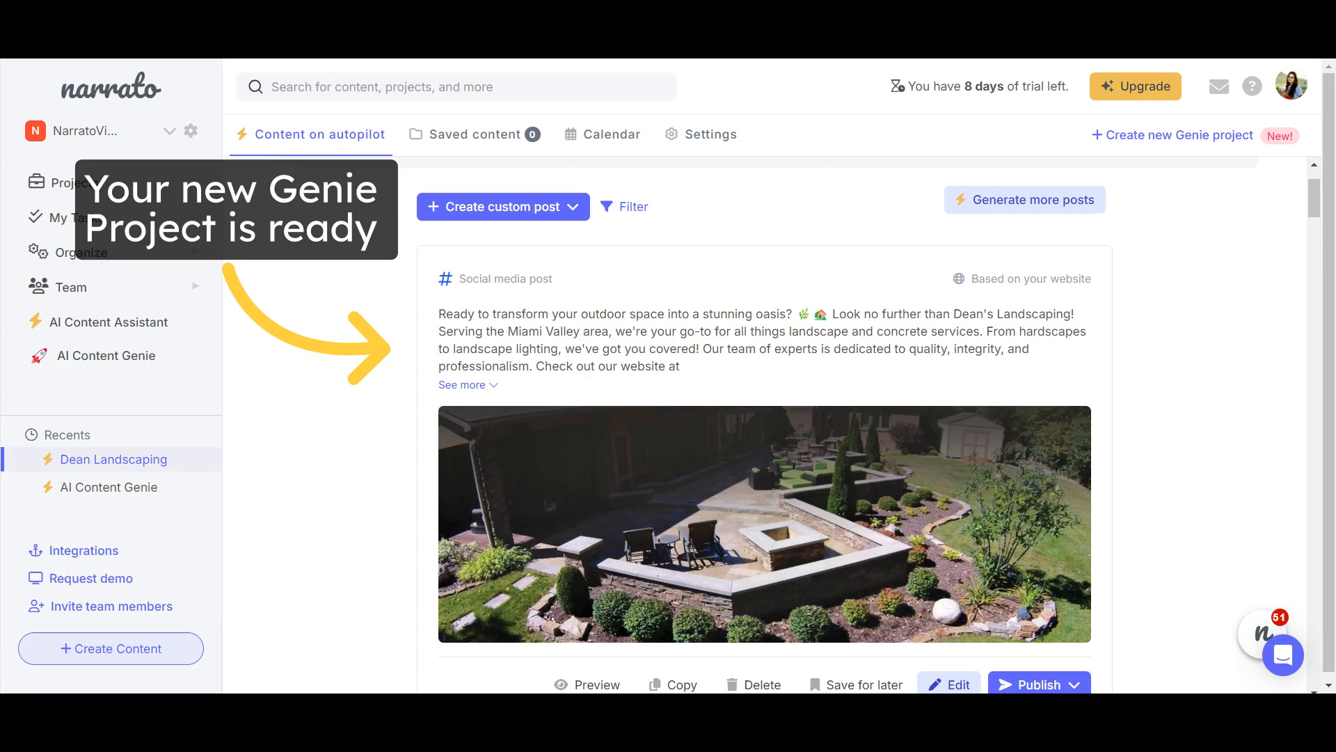
{"action": "left_click", "coordinate": [108, 356]}
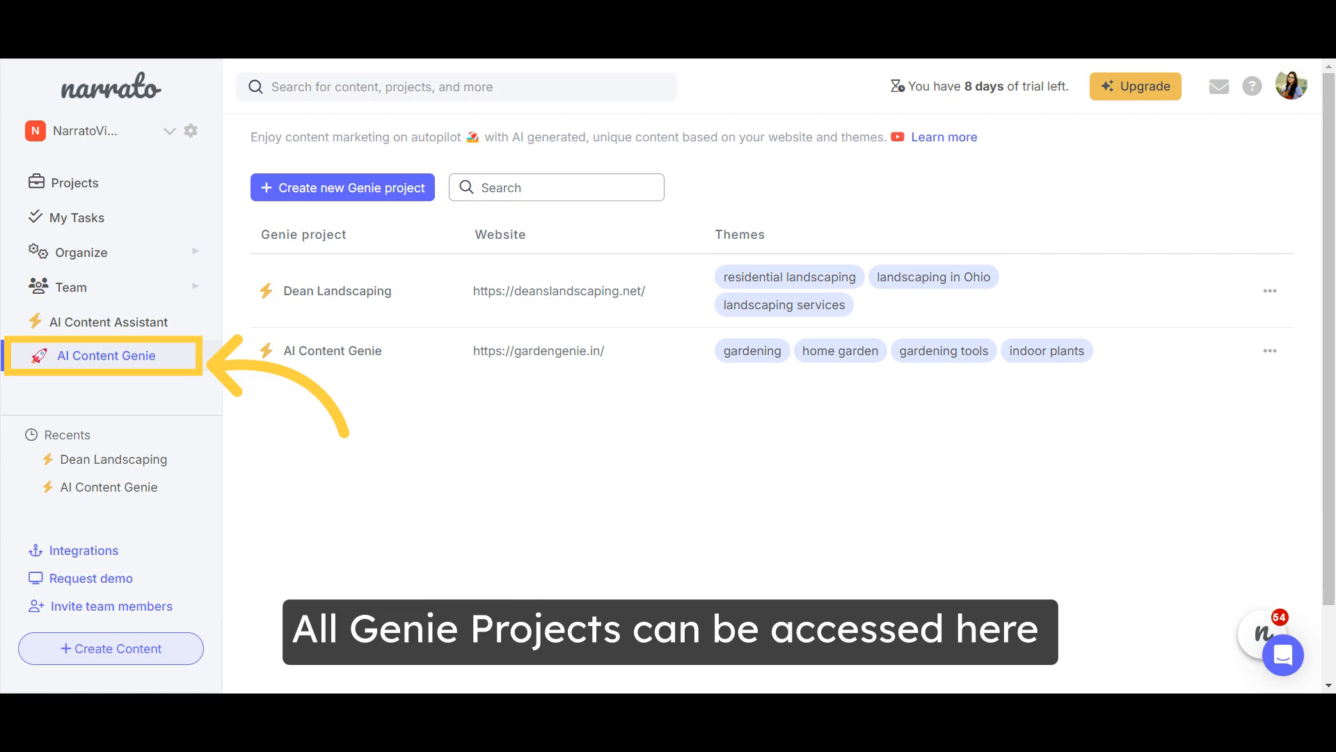
Show the edit, delete and deactivate options on the Dean Landscaping project row
{"action": "left_click", "coordinate": [1272, 289]}
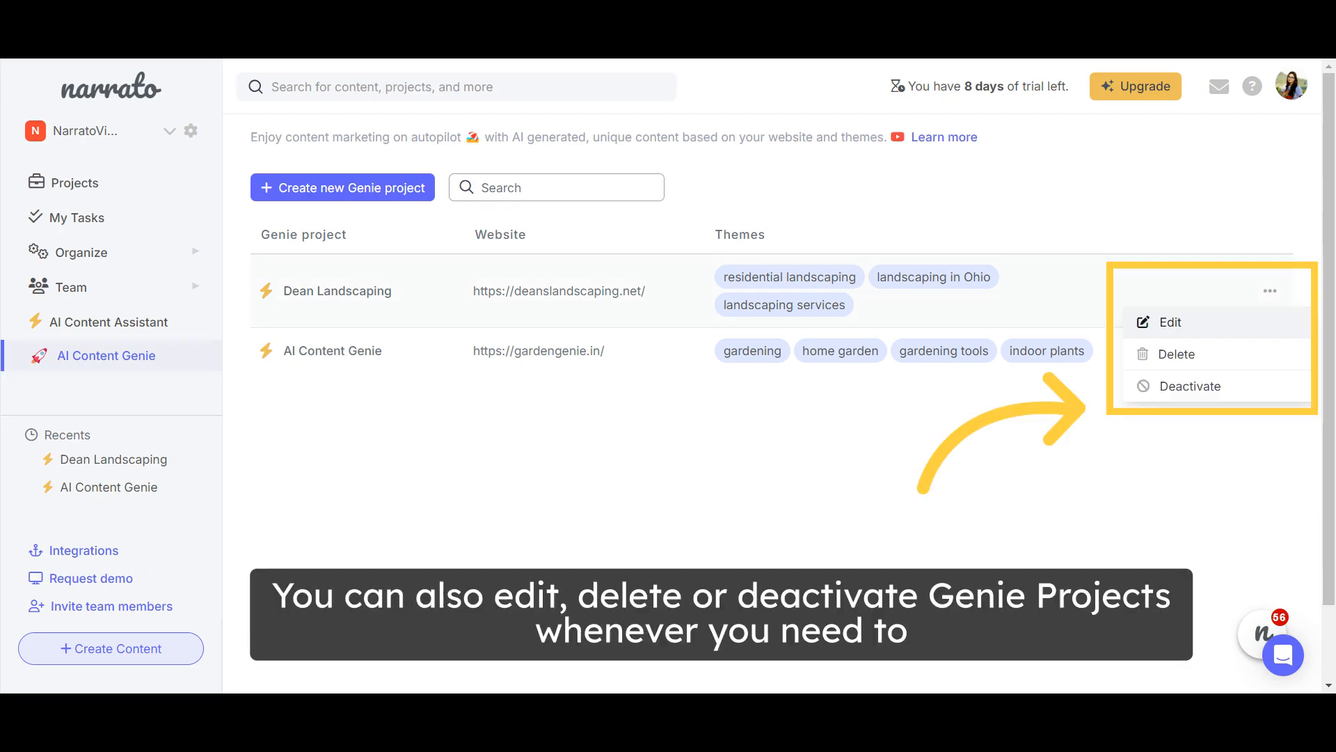